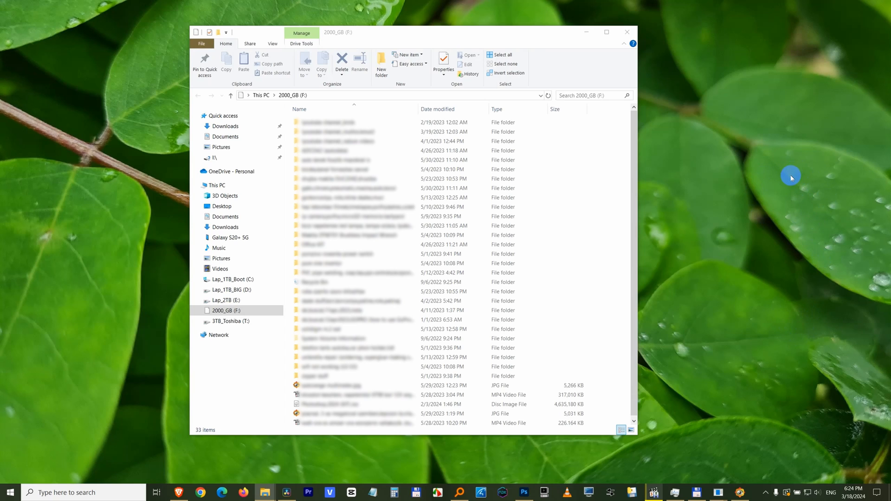
mouse_move(789, 166)
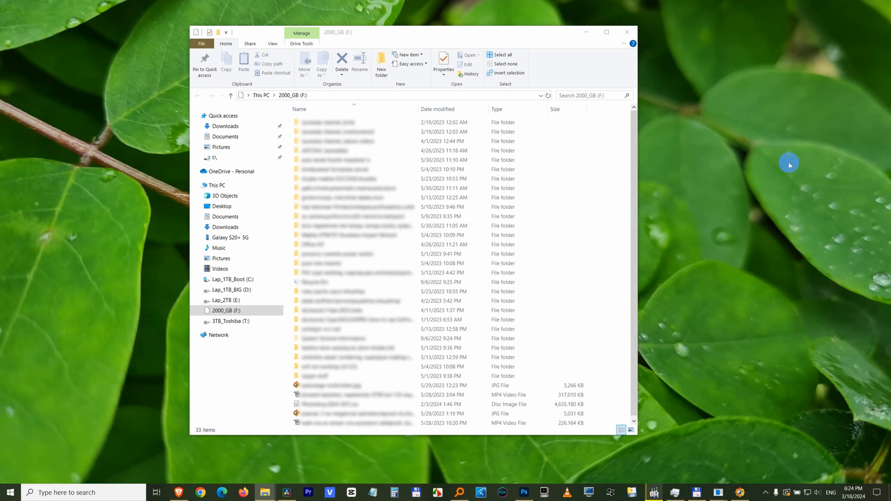
mouse_move(768, 154)
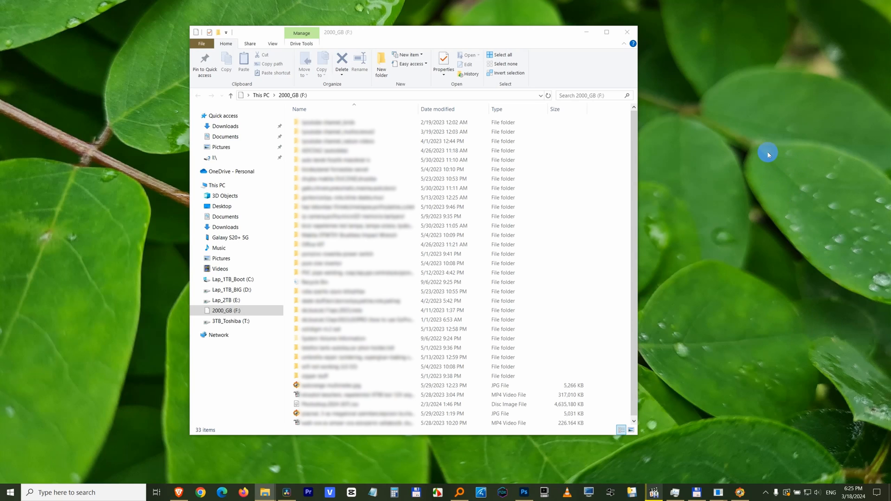
mouse_move(397, 8)
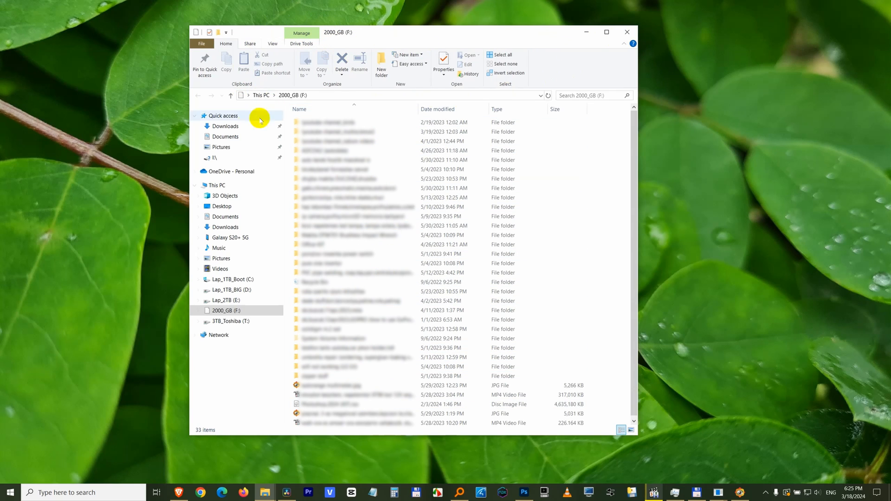
mouse_move(334, 87)
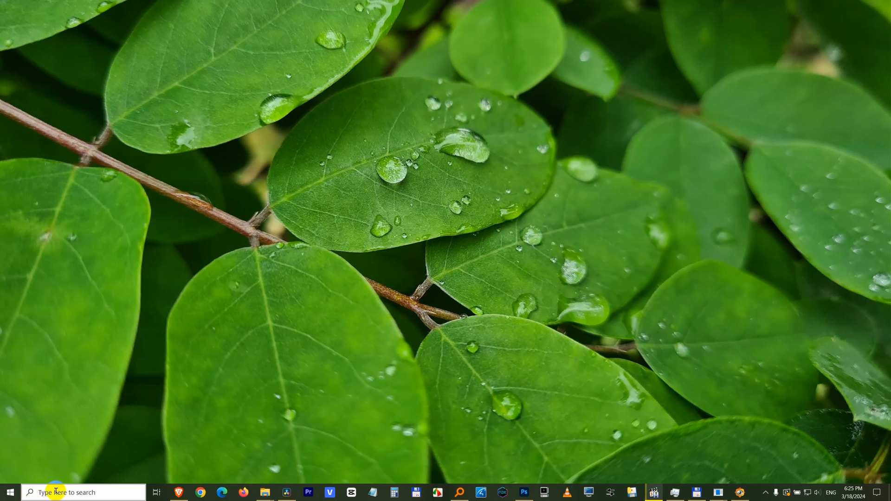
mouse_move(9, 493)
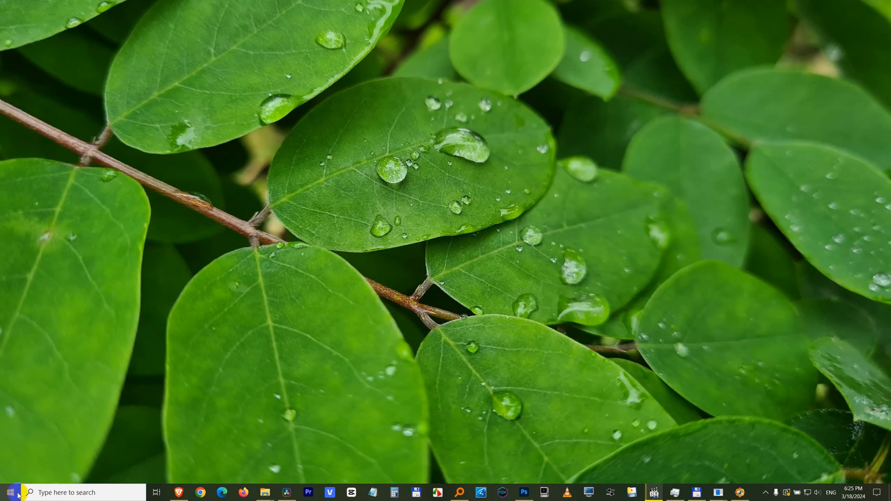
Step: Bring up the Start menu to reach Settings and the AutoPlay page
left_click(9, 492)
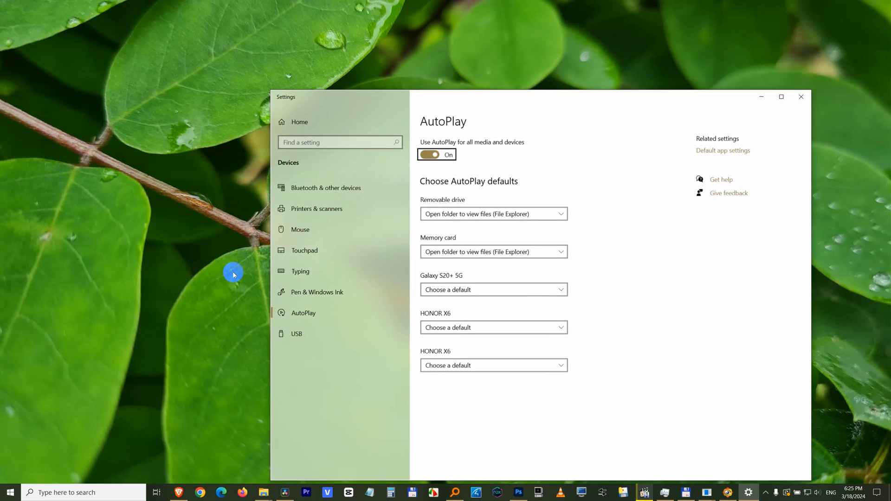
mouse_move(475, 192)
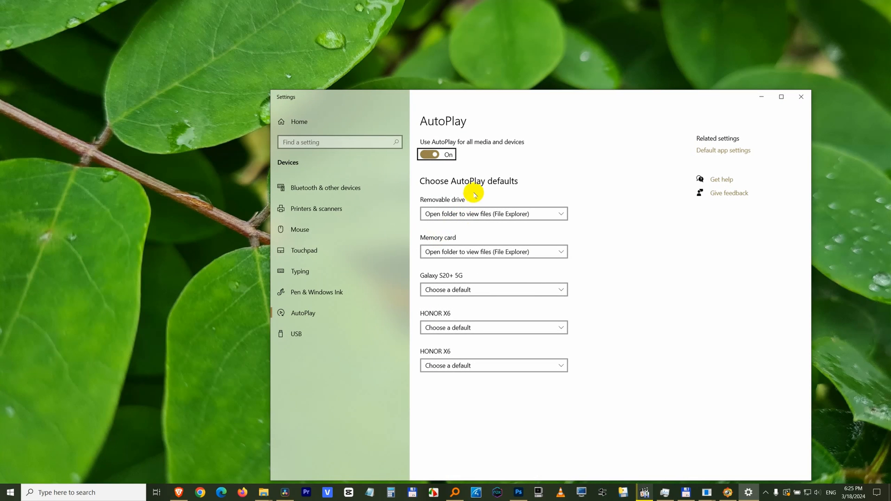
mouse_move(415, 223)
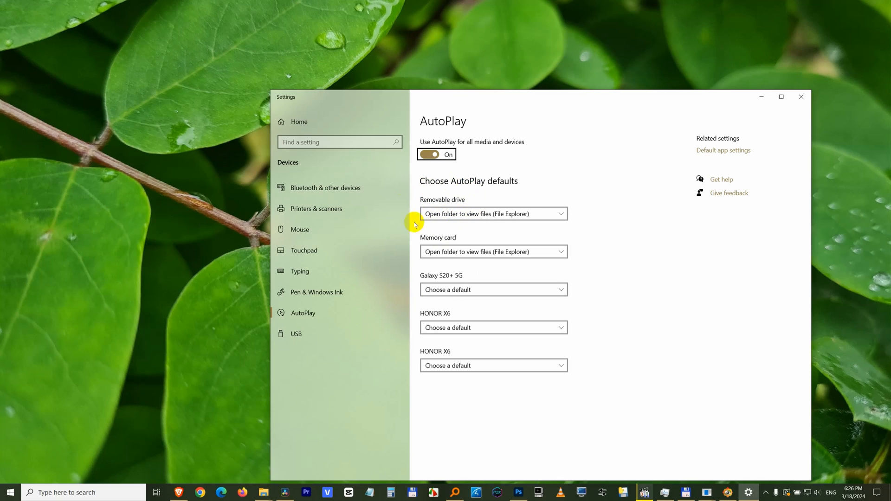
mouse_move(452, 224)
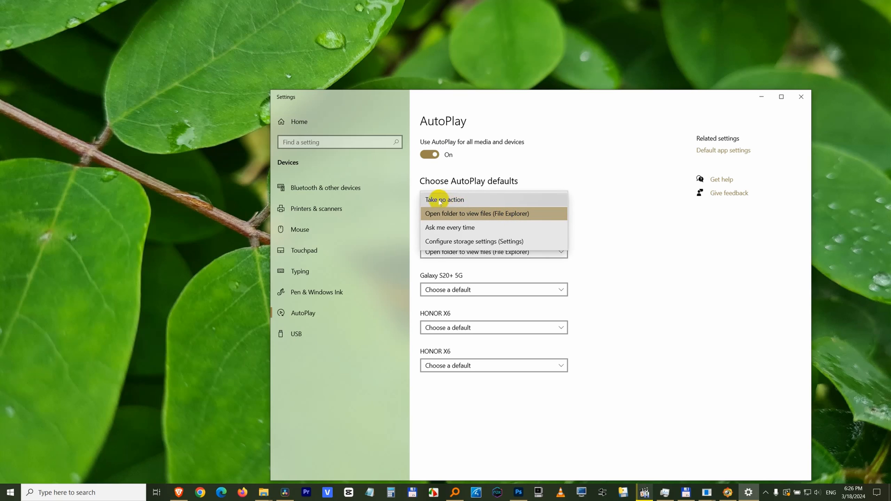
mouse_move(447, 199)
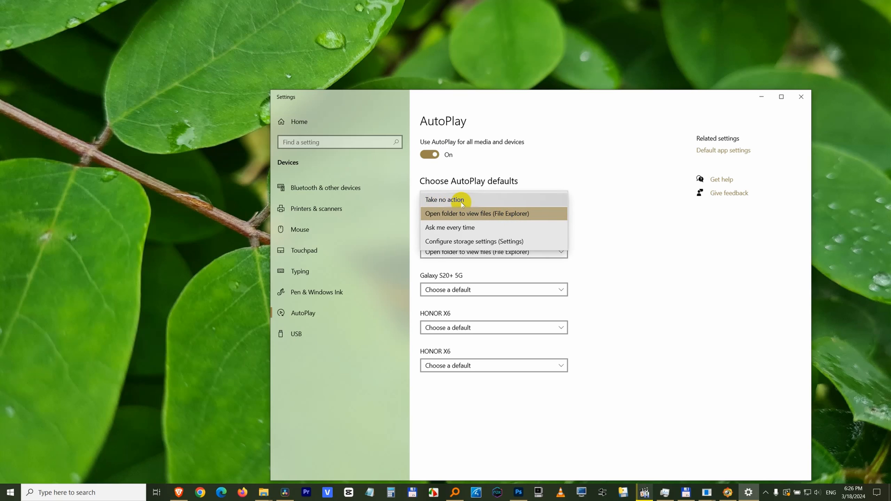
Step: Set the Removable drive AutoPlay default to 'Take no action'
left_click(445, 199)
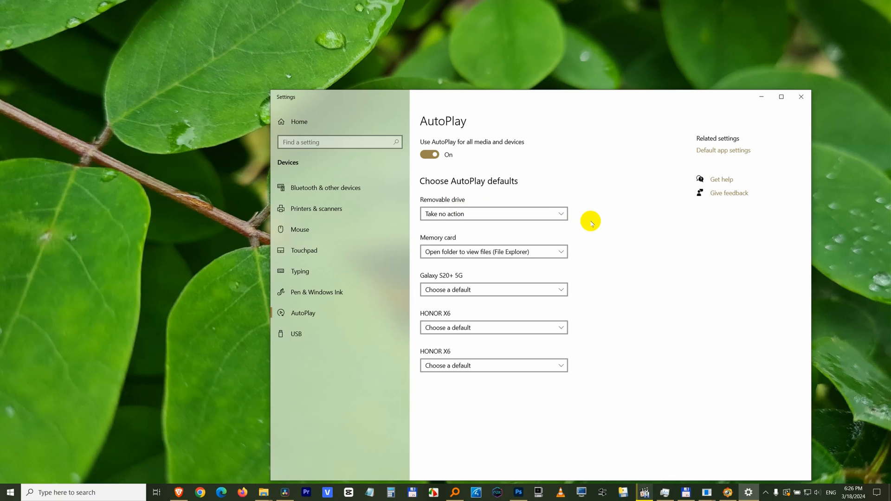
mouse_move(578, 217)
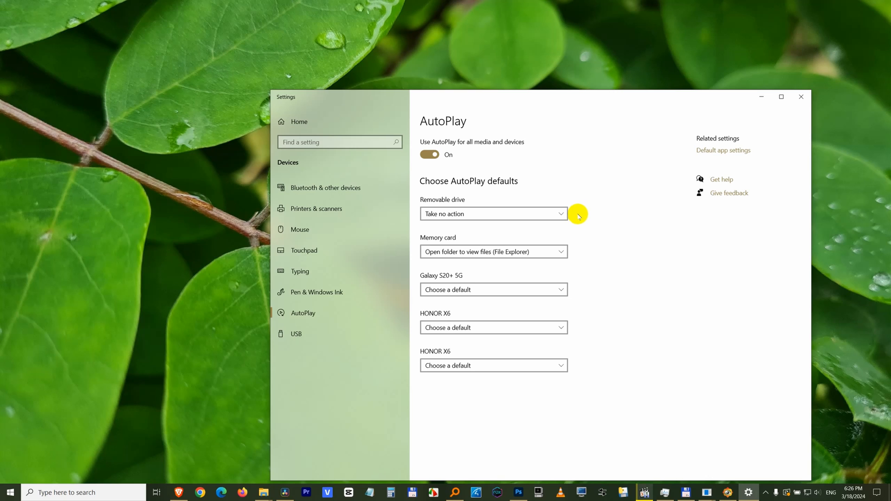
mouse_move(730, 187)
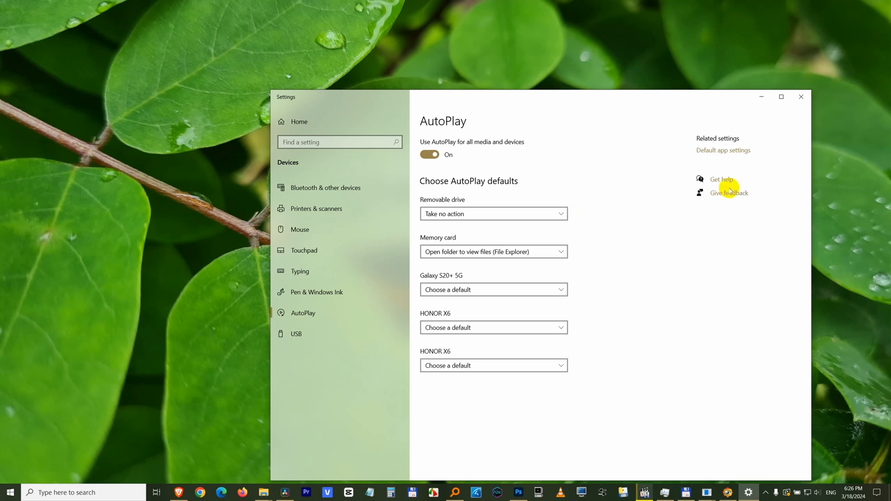